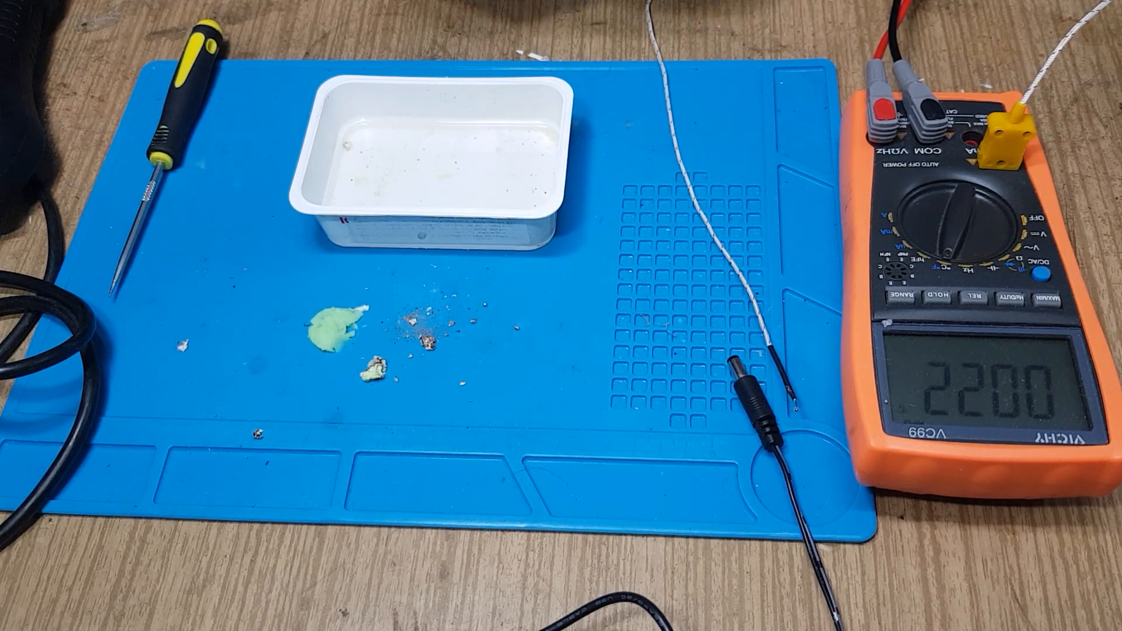
click(938, 222)
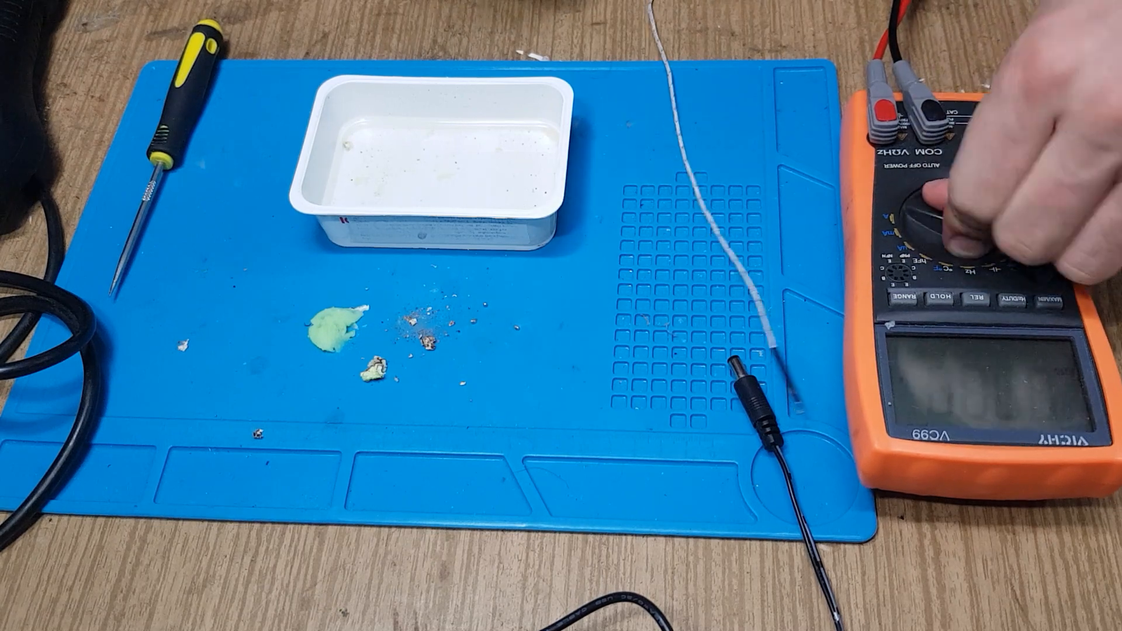